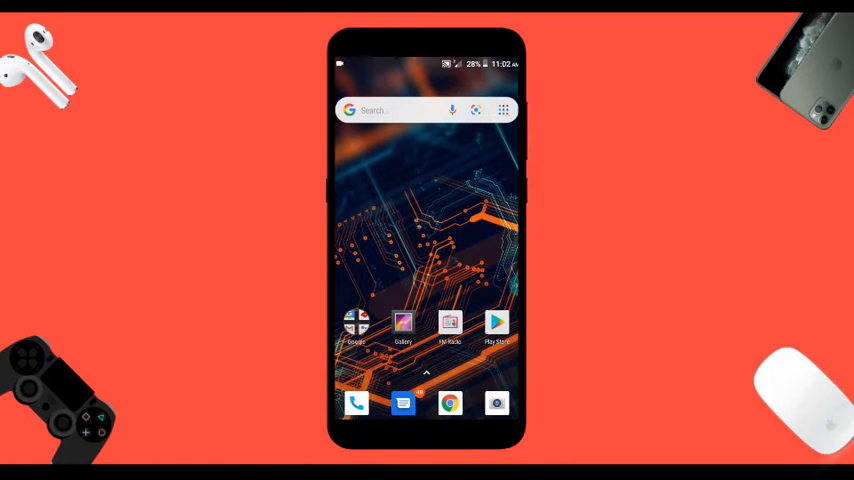
- Open Google Play Store and search for the BackTrackIt backing-track app
left_click(497, 323)
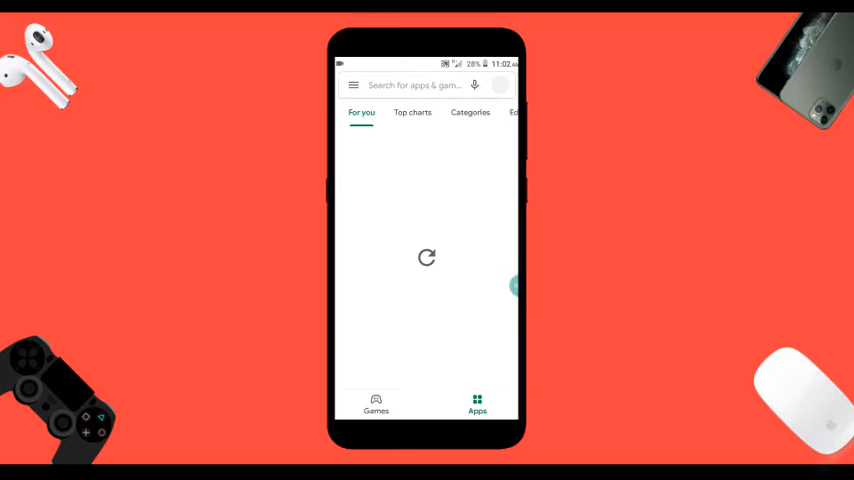
left_click(413, 85)
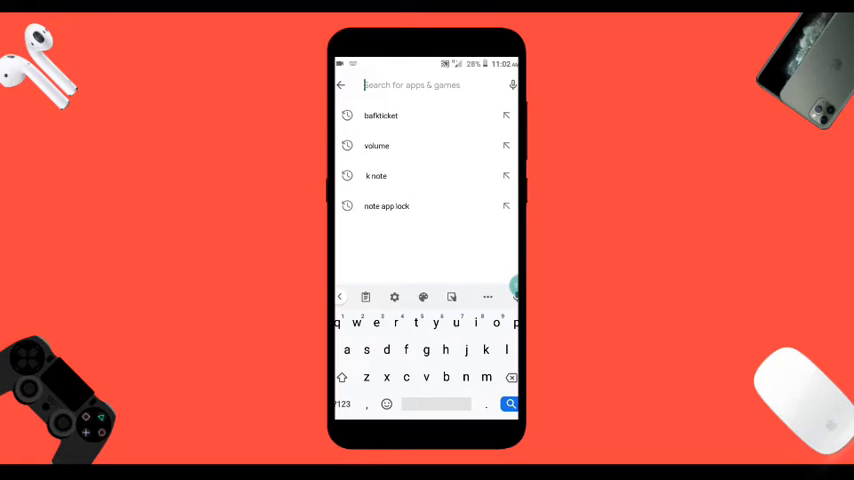
type("bad")
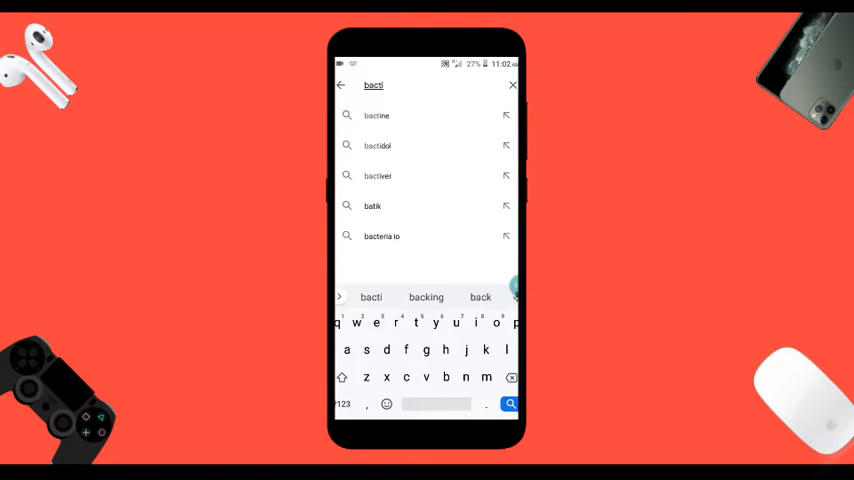
type("i")
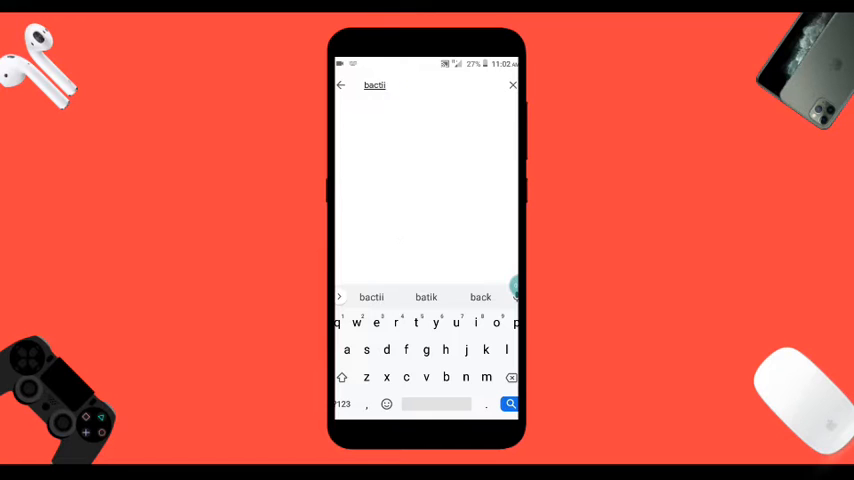
key("backspace")
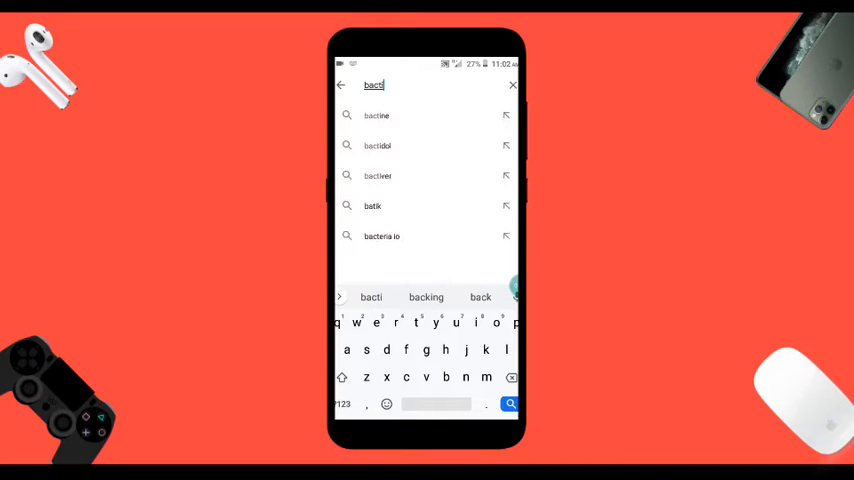
type("k")
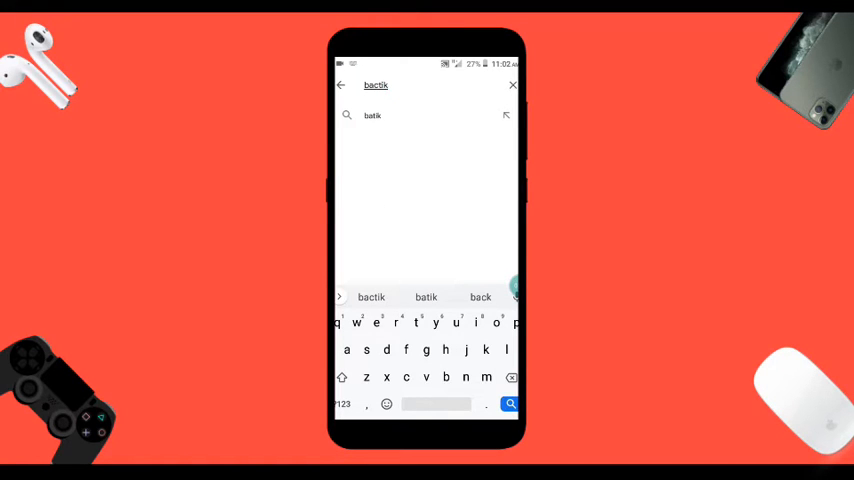
type("ca")
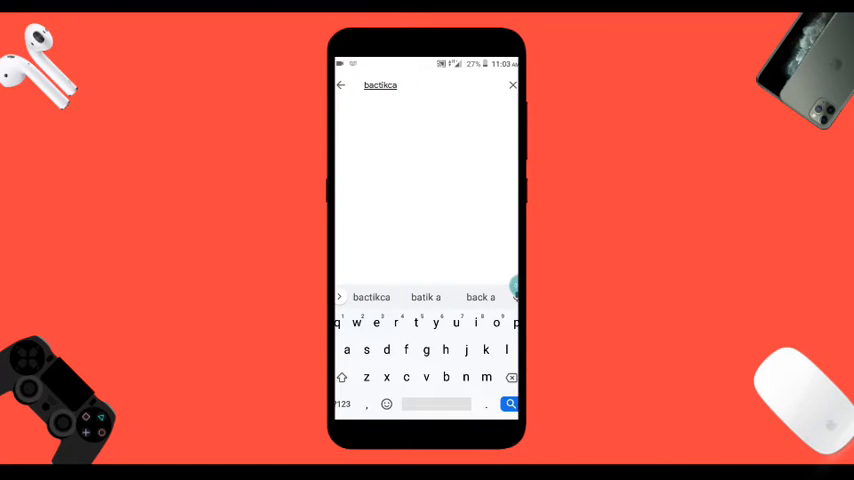
key("backspace")
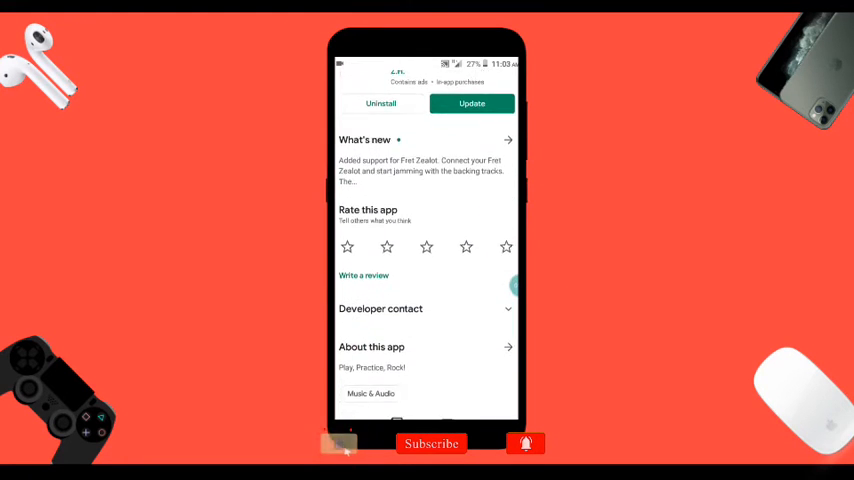
- Scroll down through BackTrackIt's store listing
scroll("down", 3)
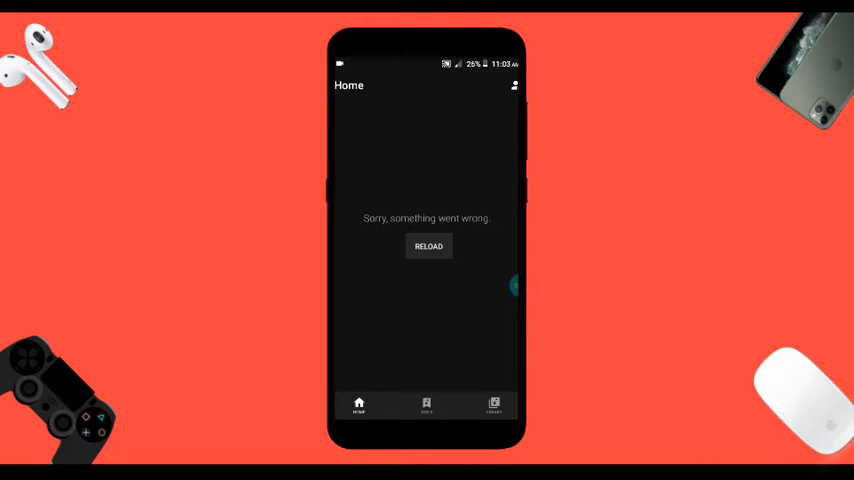
- Go through Tools, Library and Songs, then activate the song list's search field
left_click(426, 405)
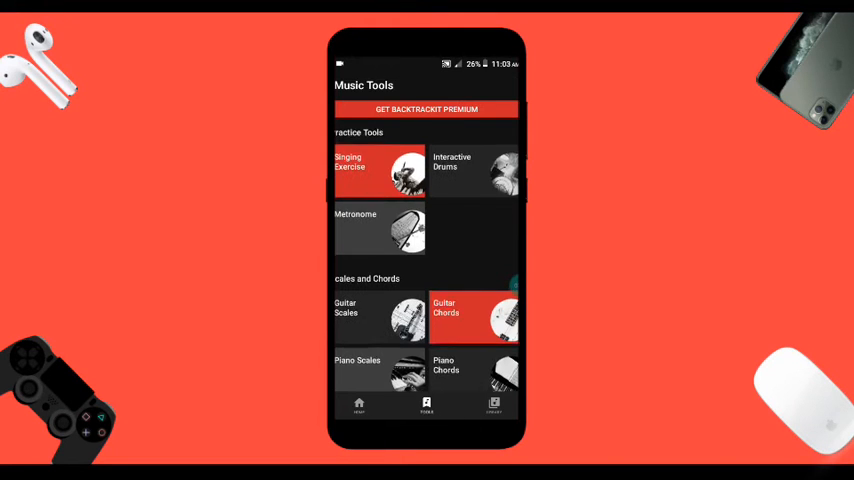
scroll("down", 3)
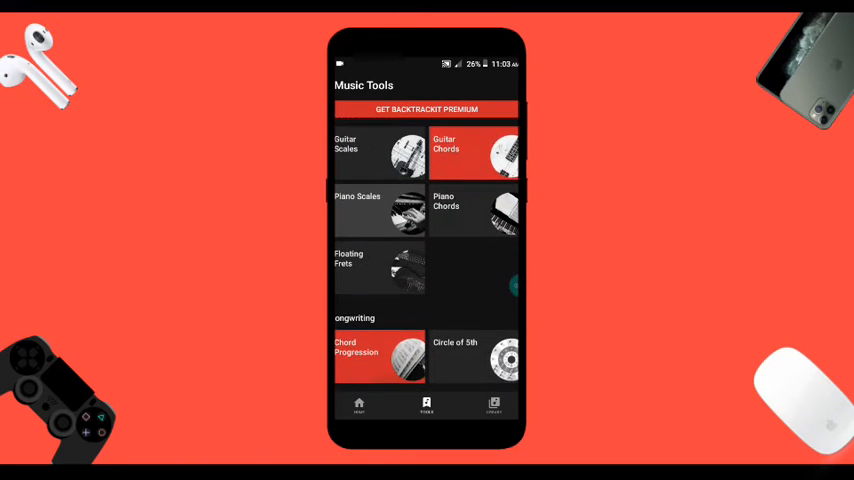
left_click(493, 405)
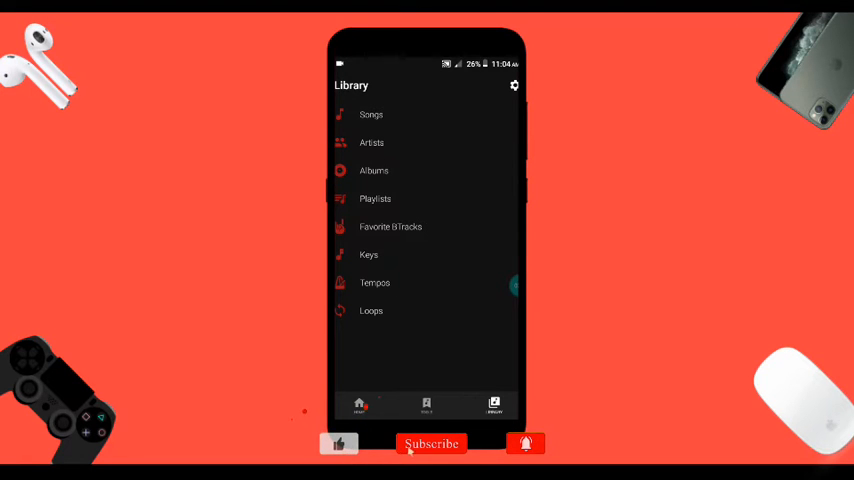
left_click(371, 114)
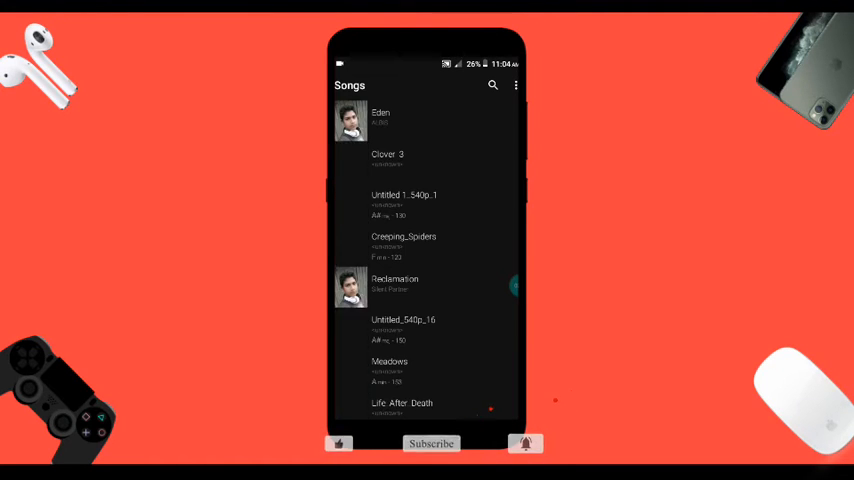
scroll("down", 3)
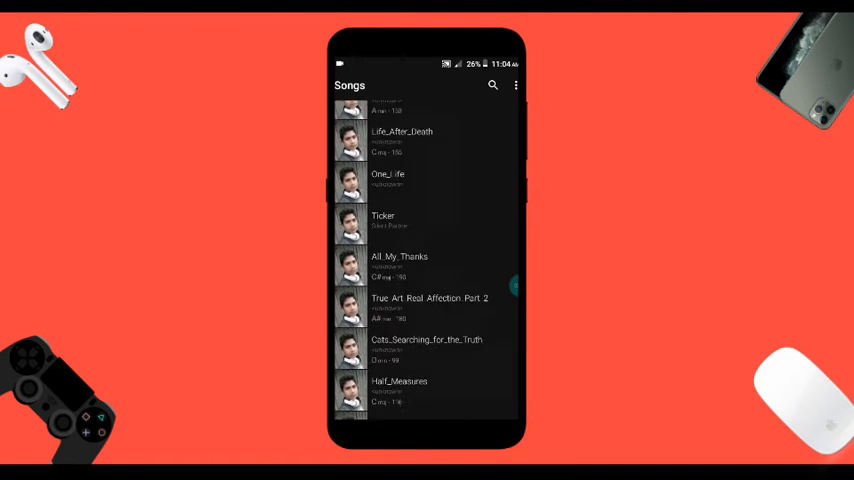
left_click(492, 85)
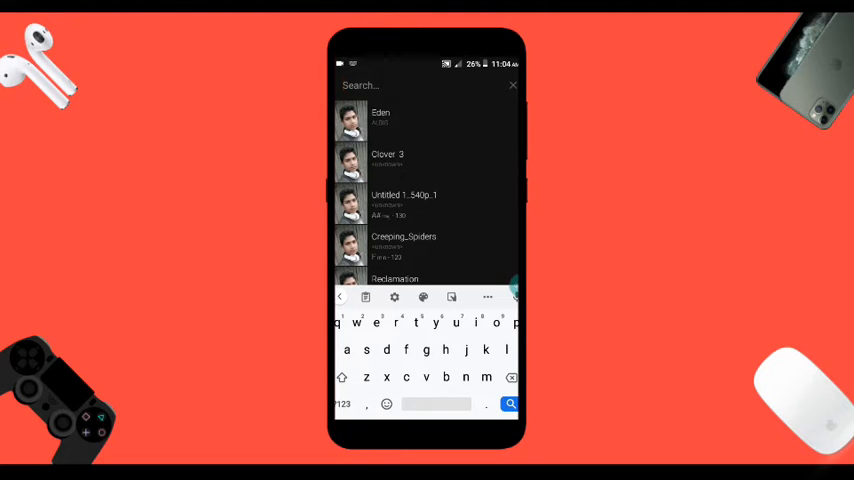
- Search 'ya', load YALGAAR by CarryMinati, play it briefly, then pause
type("ya")
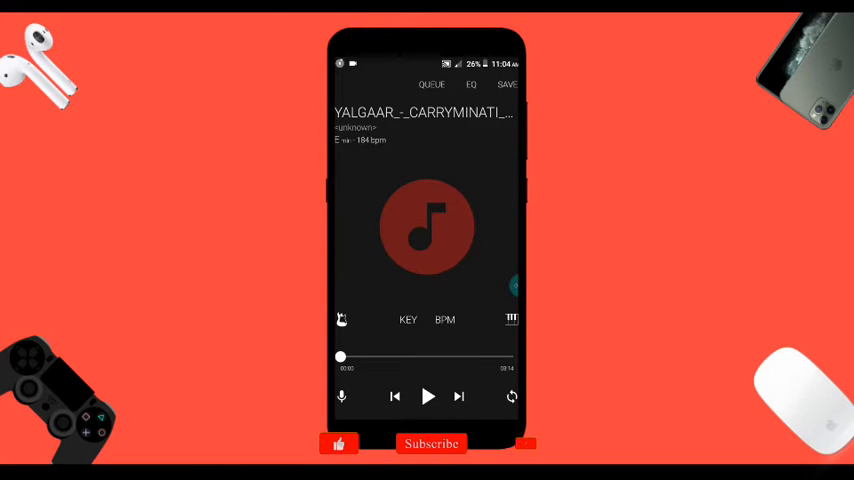
left_click(427, 396)
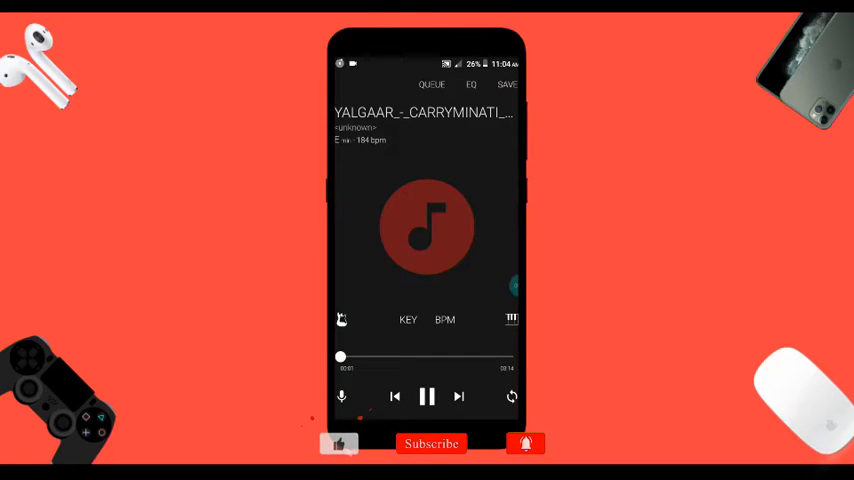
left_click(426, 396)
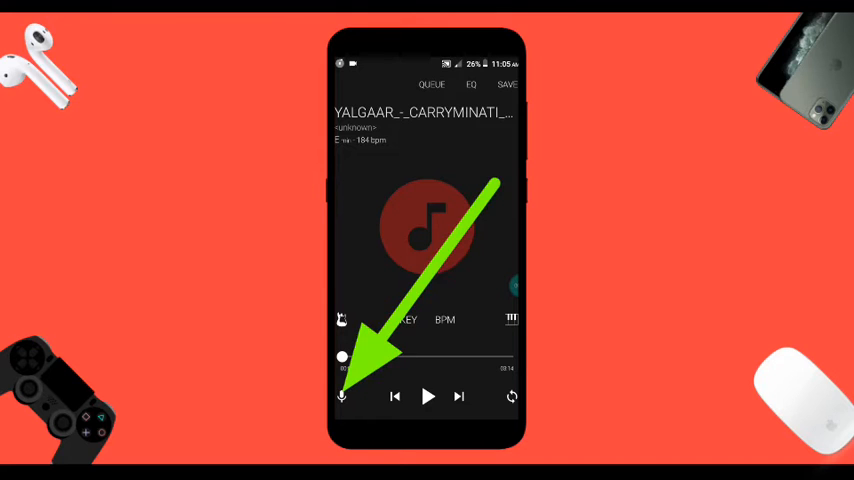
- Toggle YALGAAR's vocal removal off and on to compare, ending with vocals removed
left_click(427, 396)
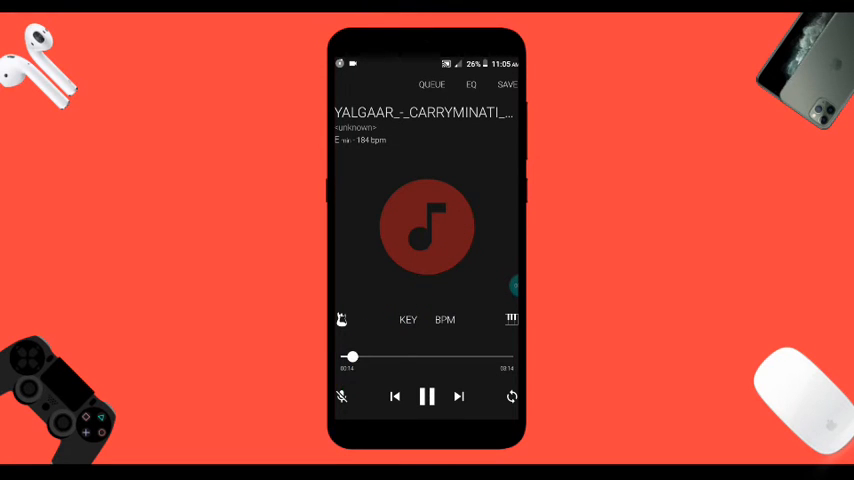
left_click(341, 397)
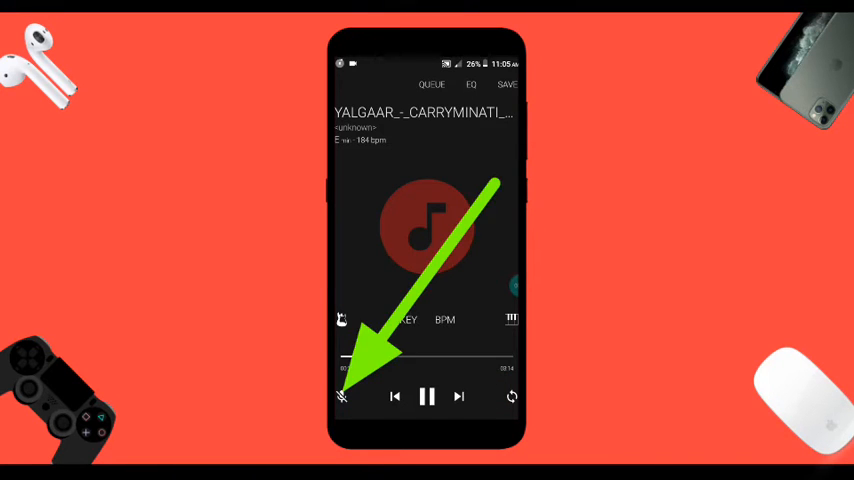
left_click(342, 397)
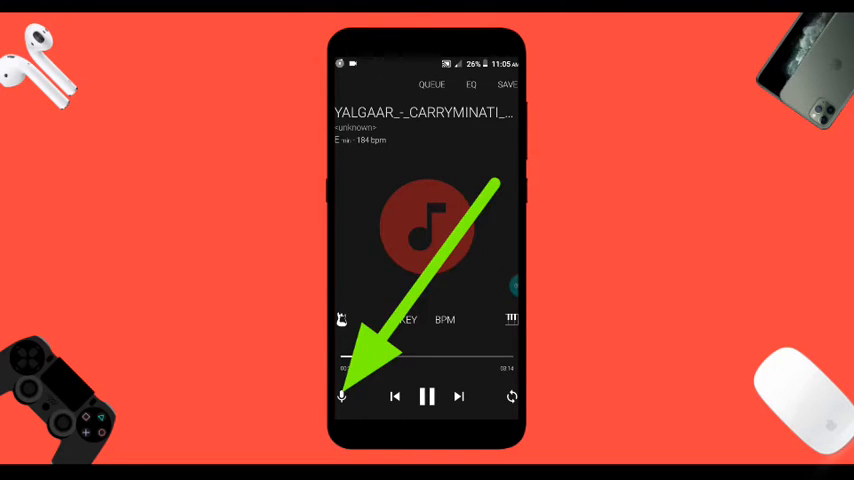
left_click(341, 396)
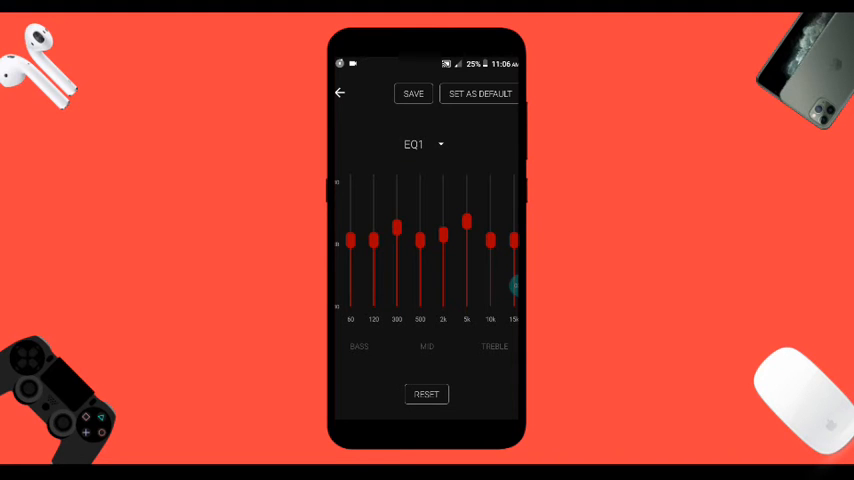
- Resume the song and reshape the EQ4 bands: raise 300 Hz and 5k, slightly cut 120 Hz
left_click(420, 144)
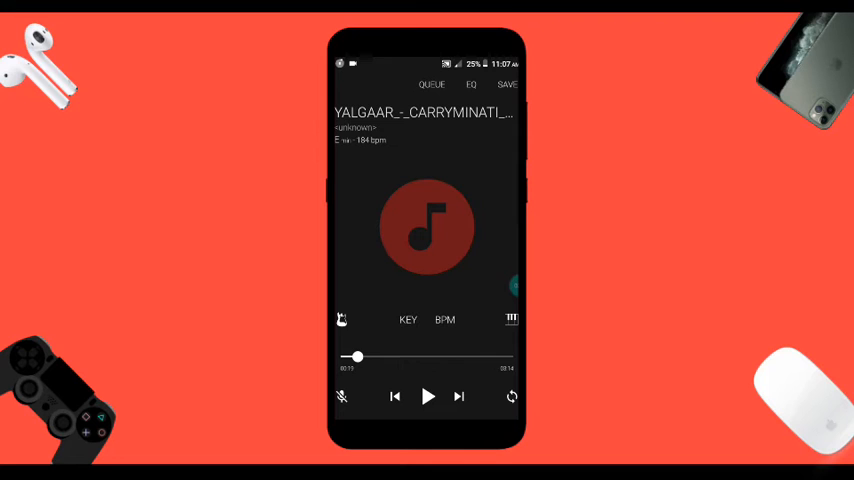
left_click(427, 396)
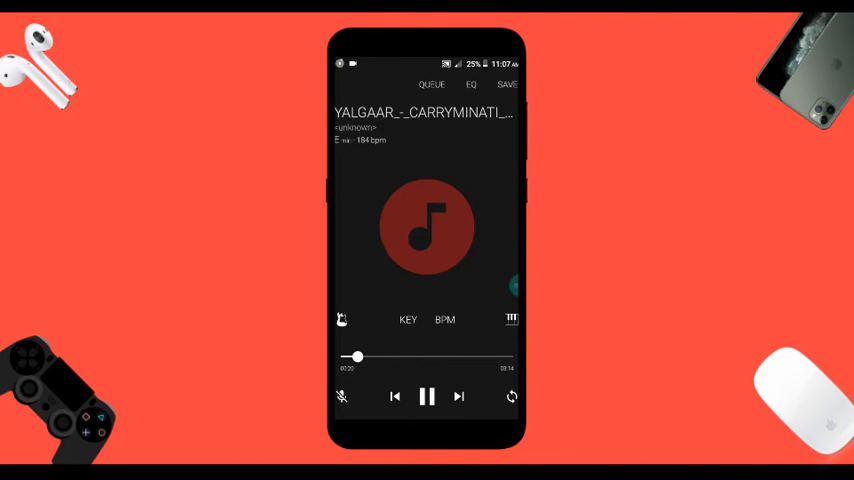
left_click(470, 84)
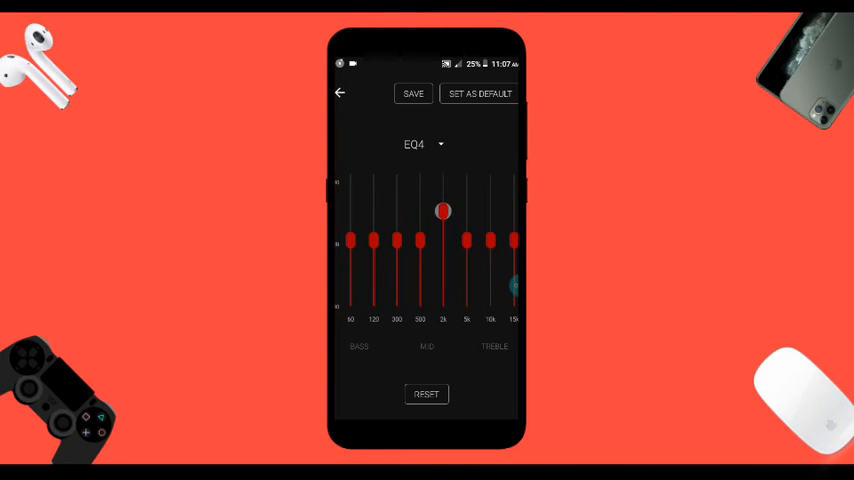
left_click_drag(443, 211, 443, 240)
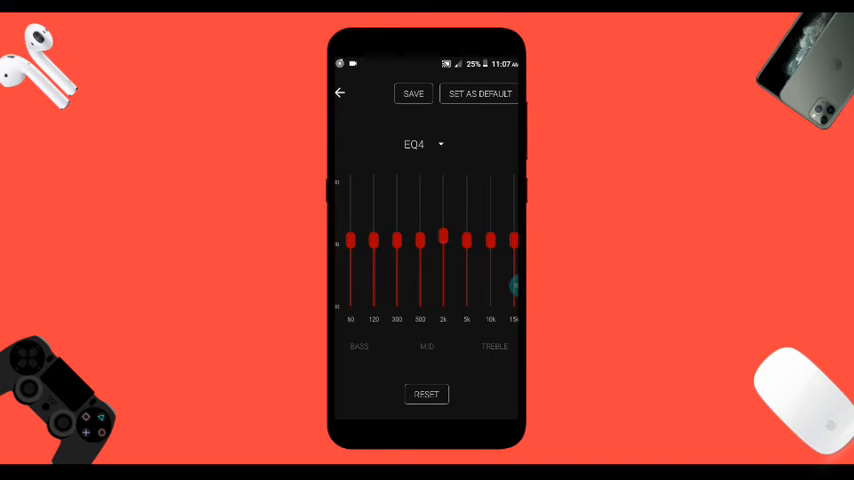
left_click_drag(466, 241, 466, 217)
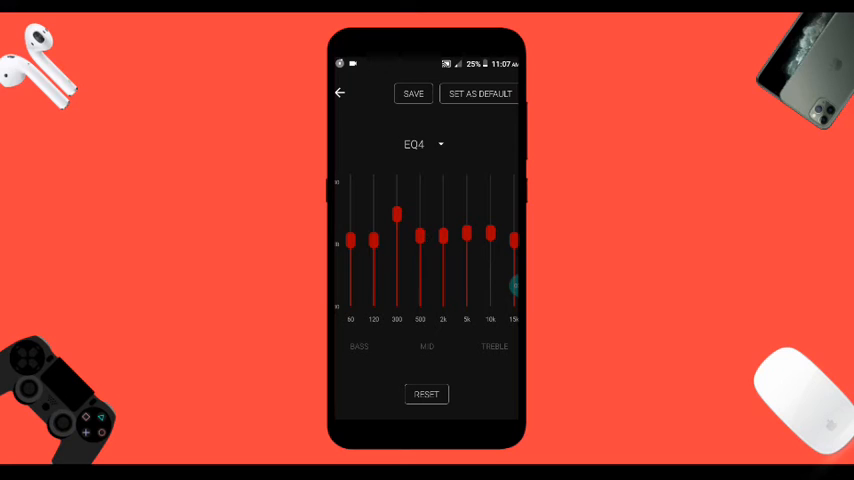
left_click_drag(373, 240, 373, 258)
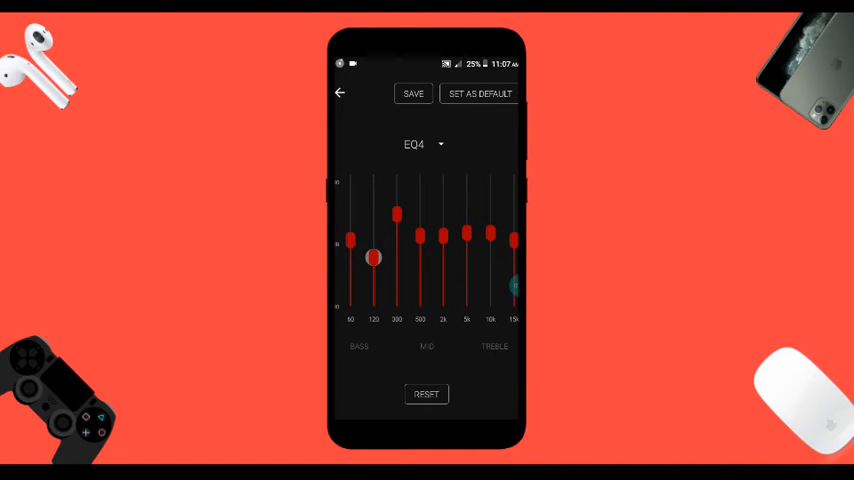
left_click_drag(373, 258, 373, 238)
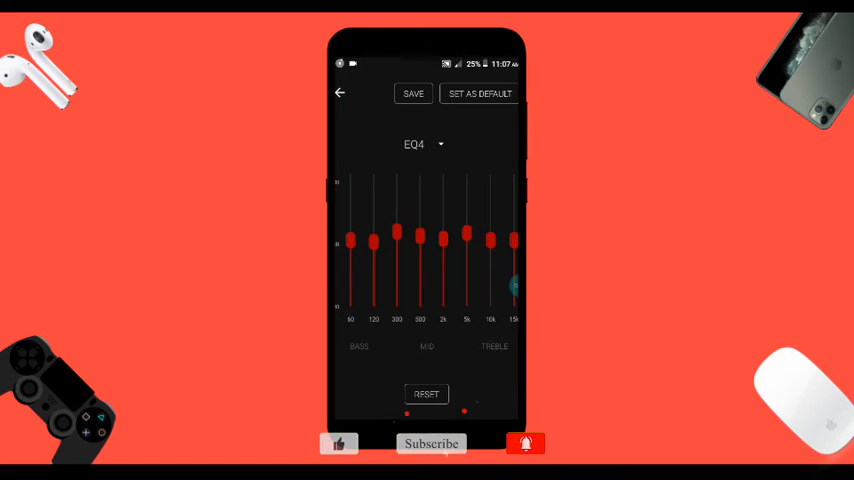
left_click(413, 93)
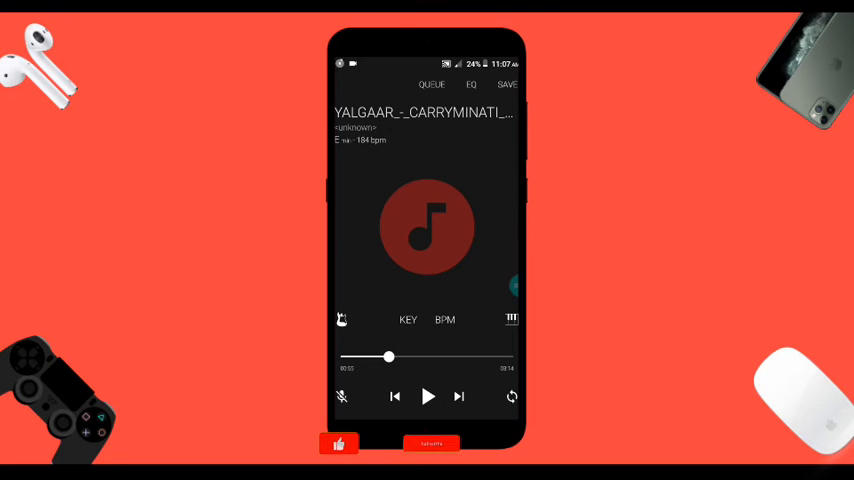
- Start saving the processed song with SAVE
left_click(507, 84)
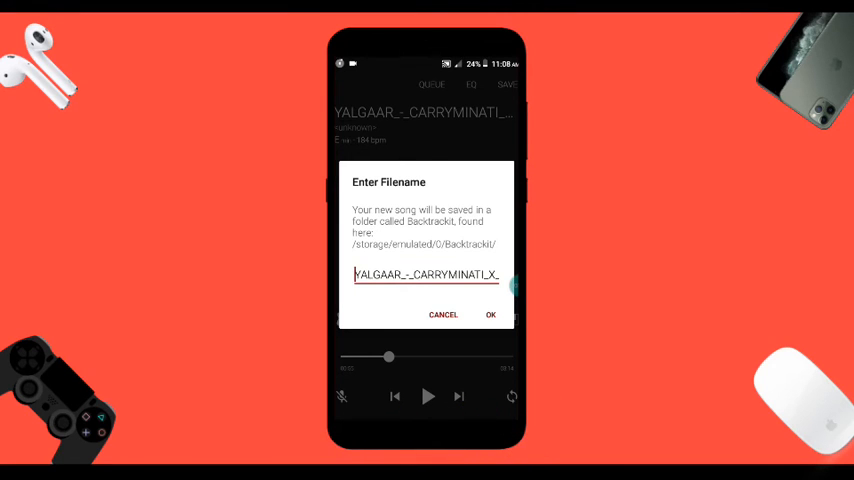
- Confirm the suggested filename to save the track, then exit BackTrackIt
left_click(490, 314)
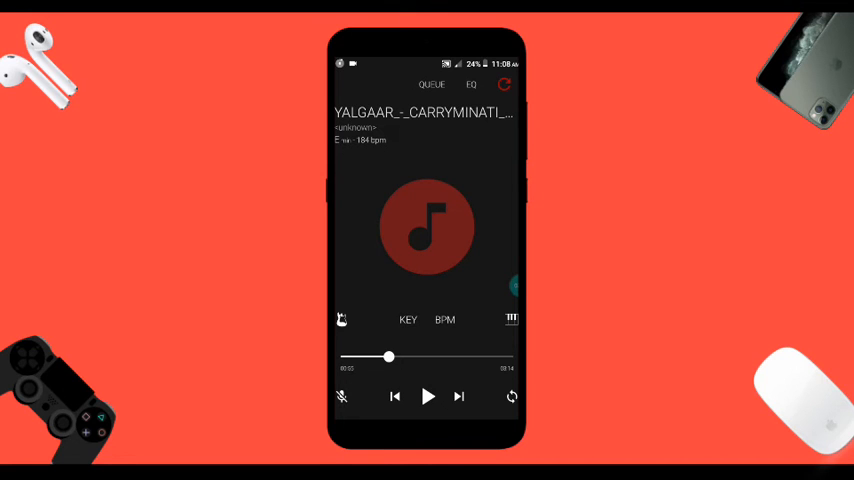
left_click(504, 84)
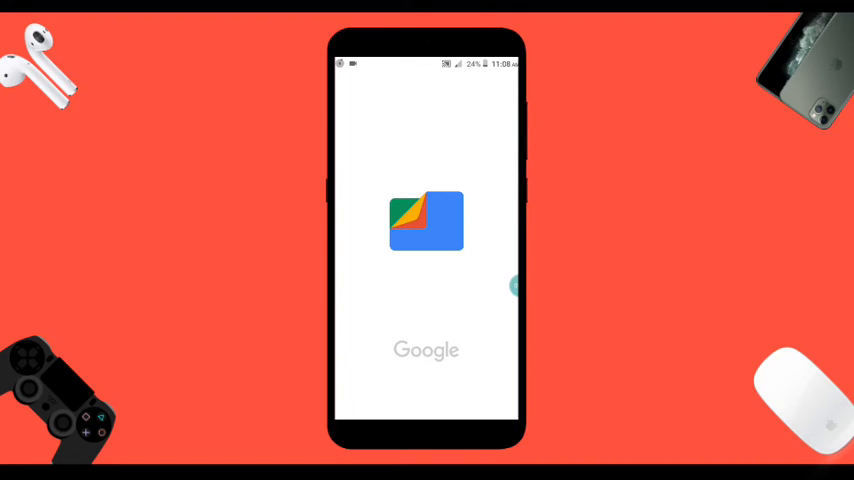
- Open the Audio category in Files by Google
left_click(427, 221)
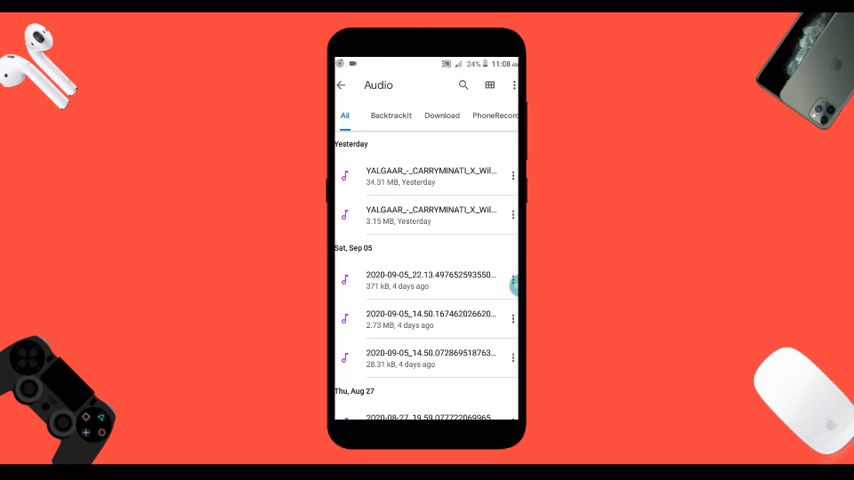
- Filter to the Backtrackit tab and open the saved YALGAAR file in the player
left_click(391, 115)
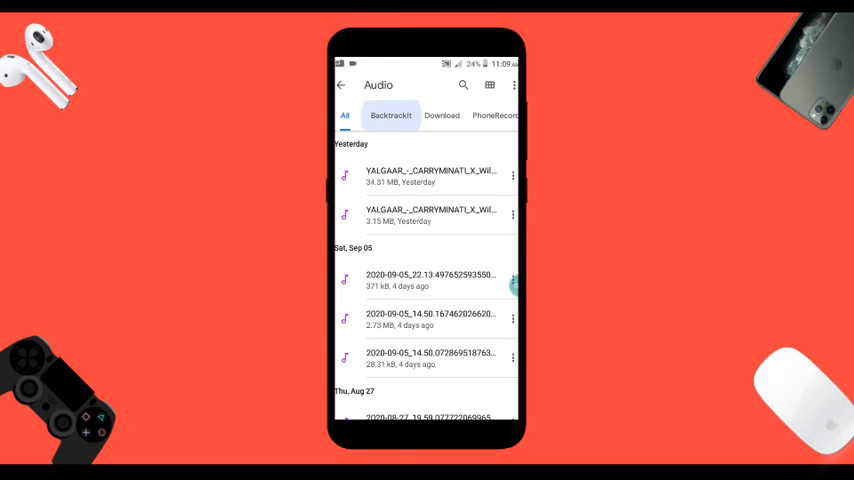
left_click(391, 115)
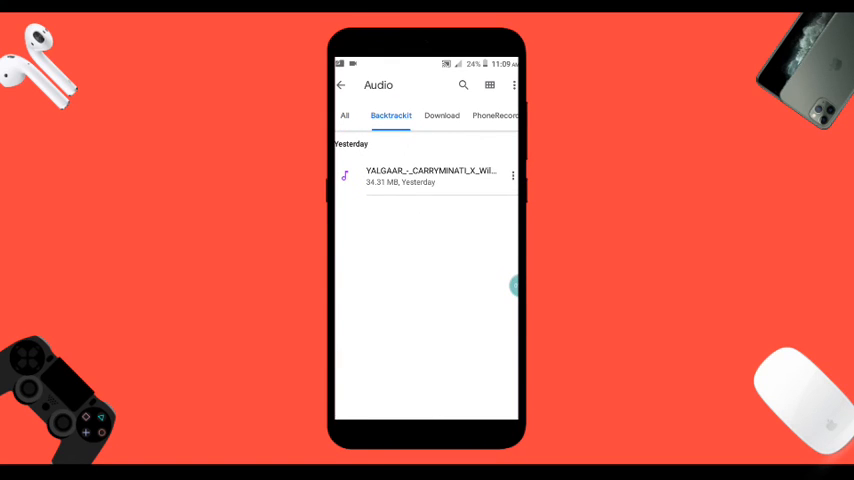
left_click(430, 175)
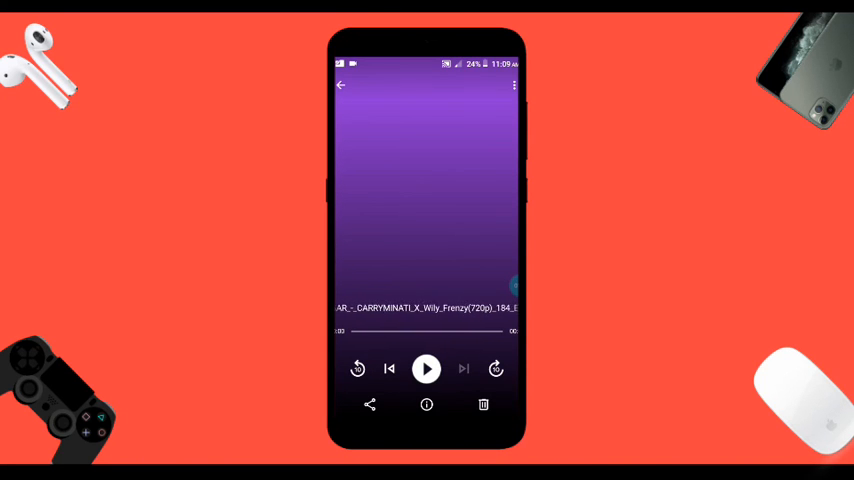
left_click(426, 369)
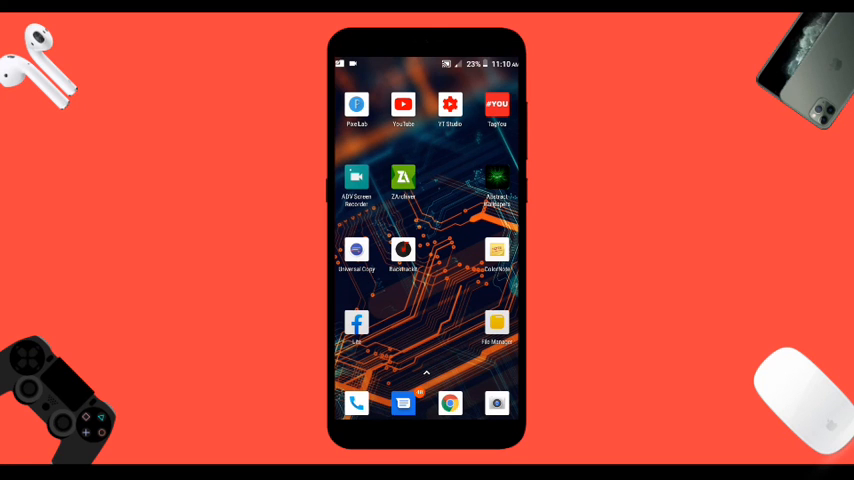
- Swipe left on the Android home screen to reach the next page of app icons
scroll("left", 3)
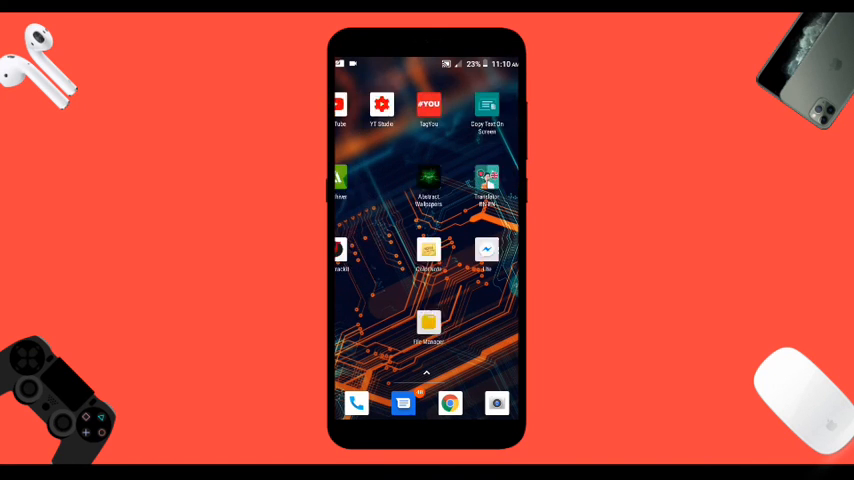